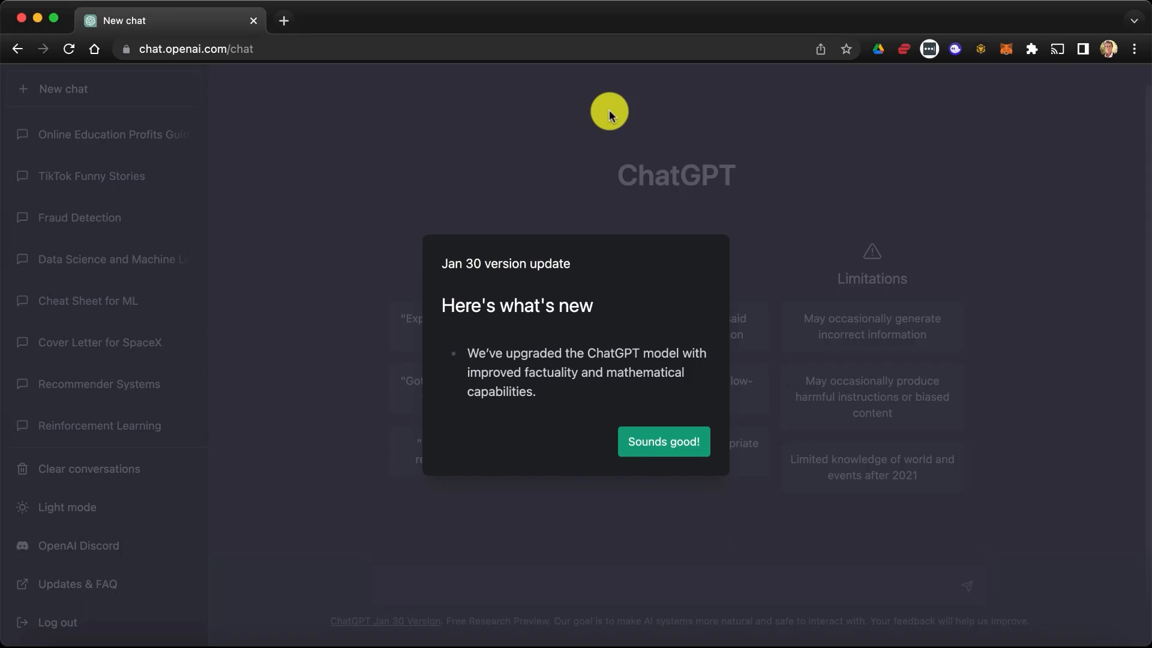
mouse_move(439, 268)
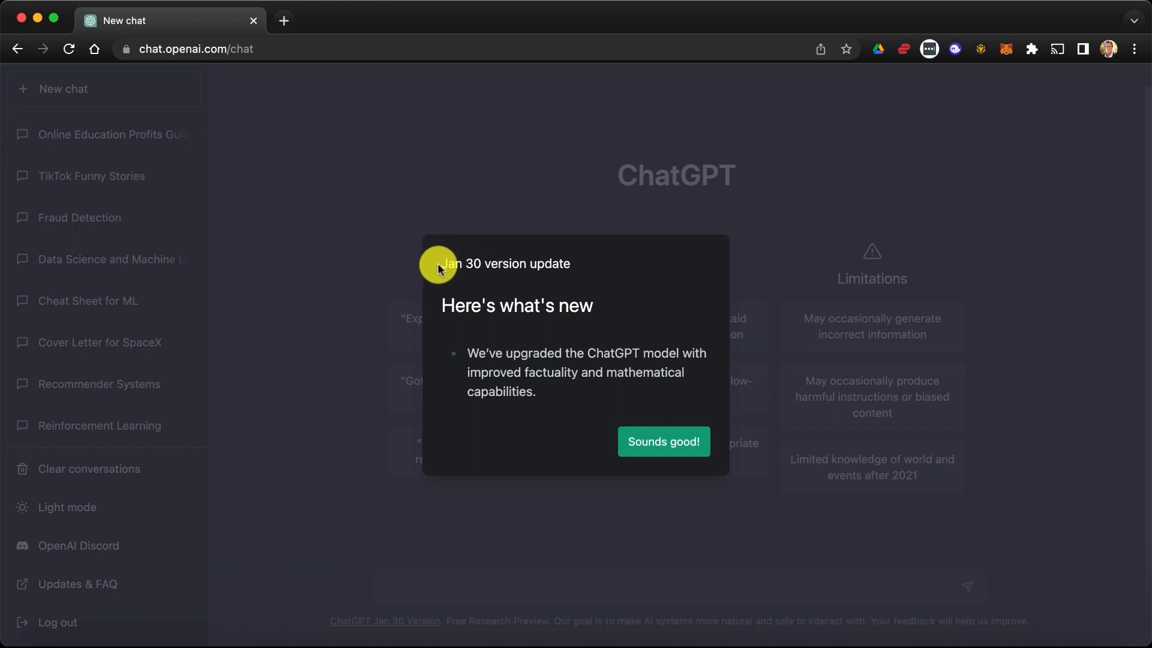
mouse_move(542, 358)
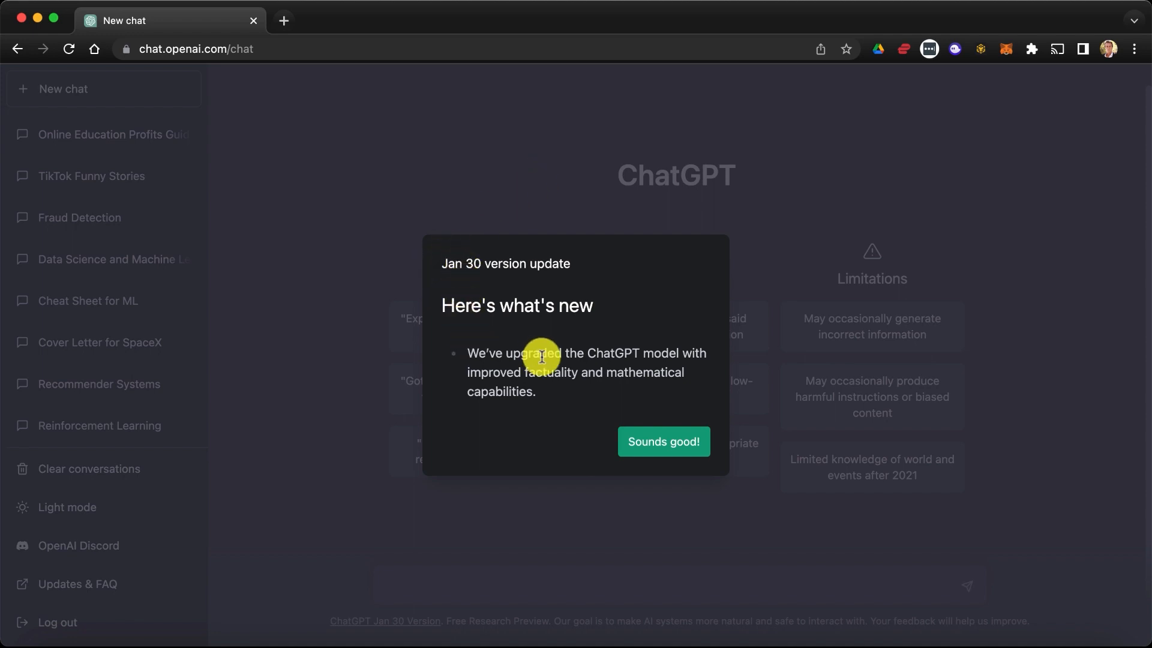
mouse_move(523, 377)
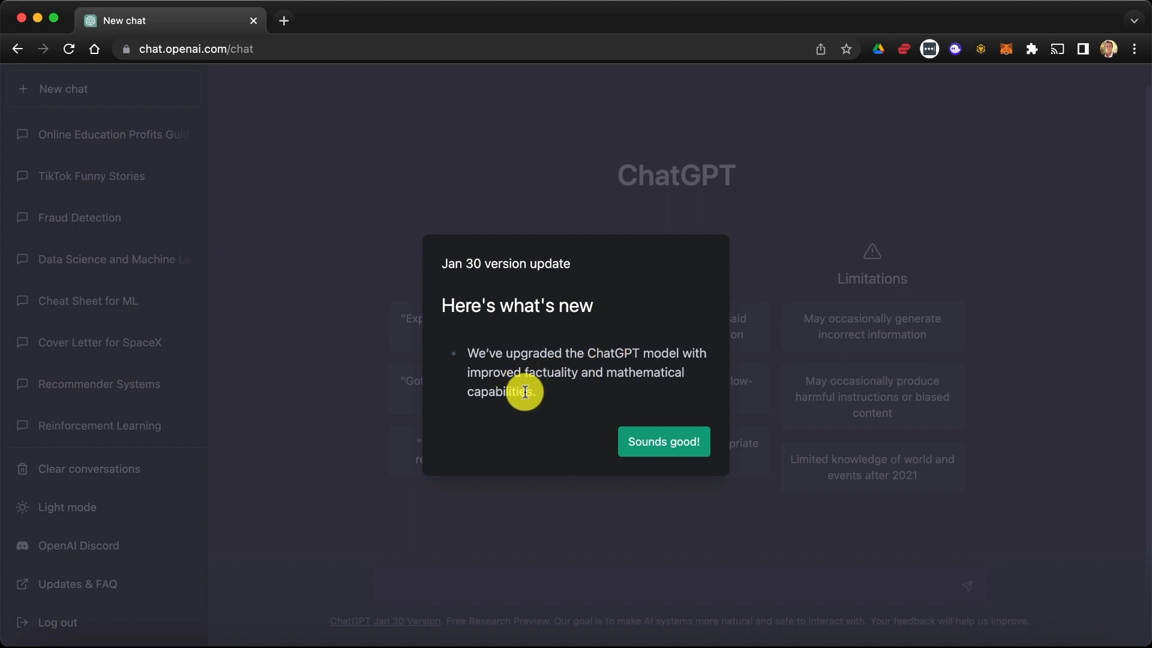
mouse_move(519, 391)
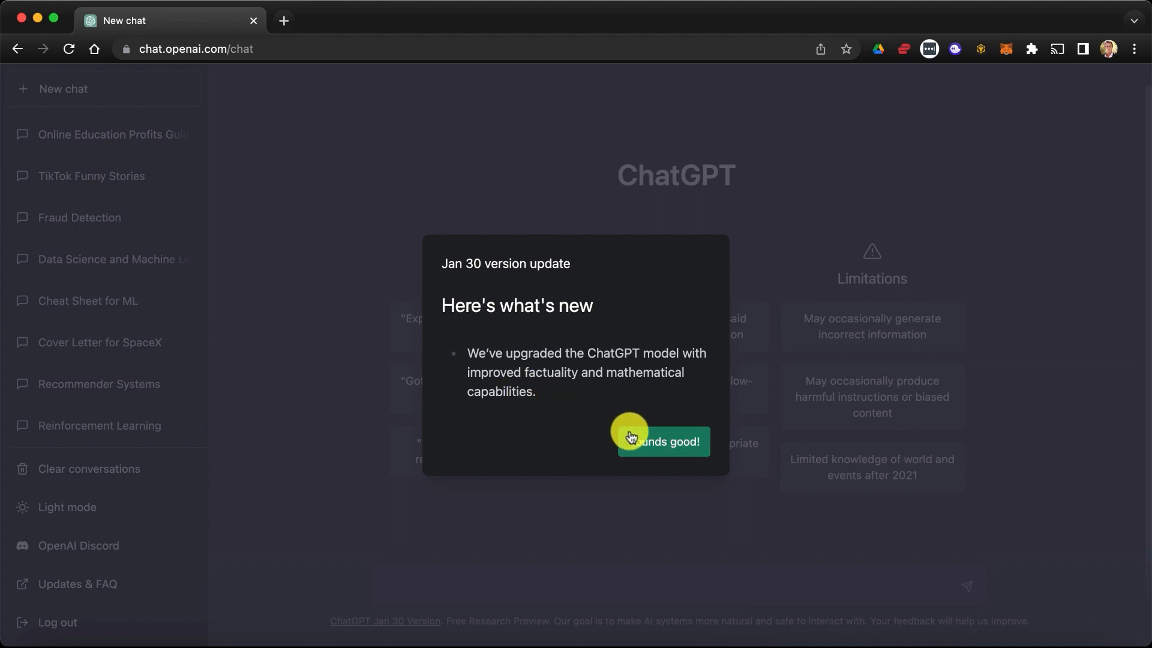
Step: Dismiss the update notice and focus the message input box
click(661, 441)
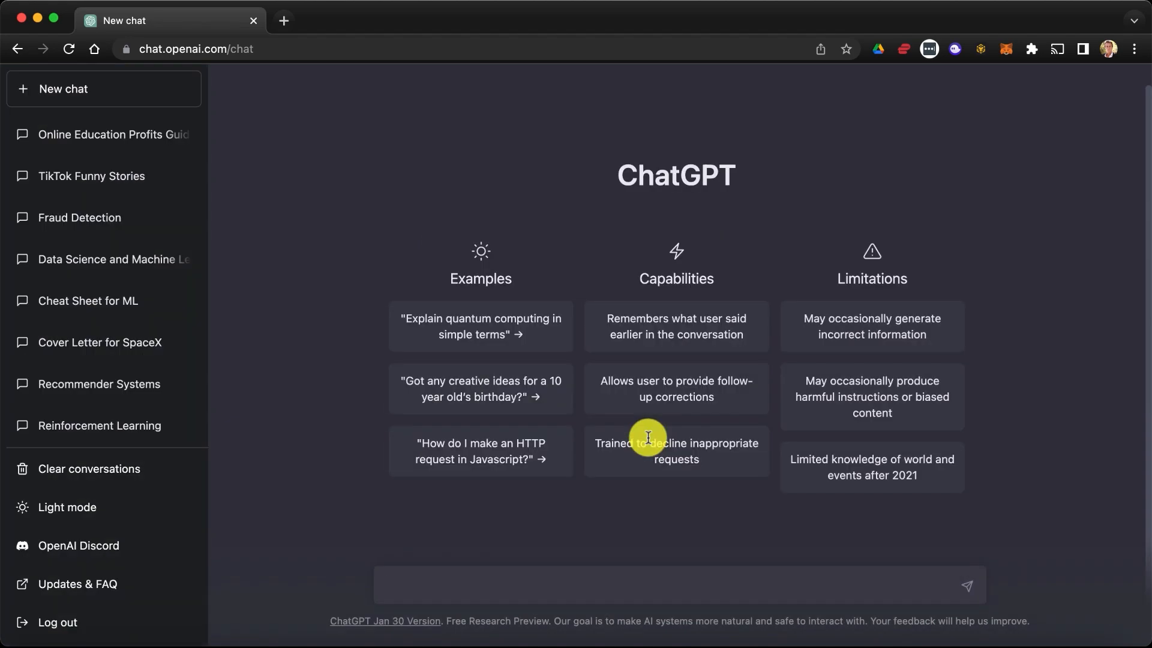
click(661, 585)
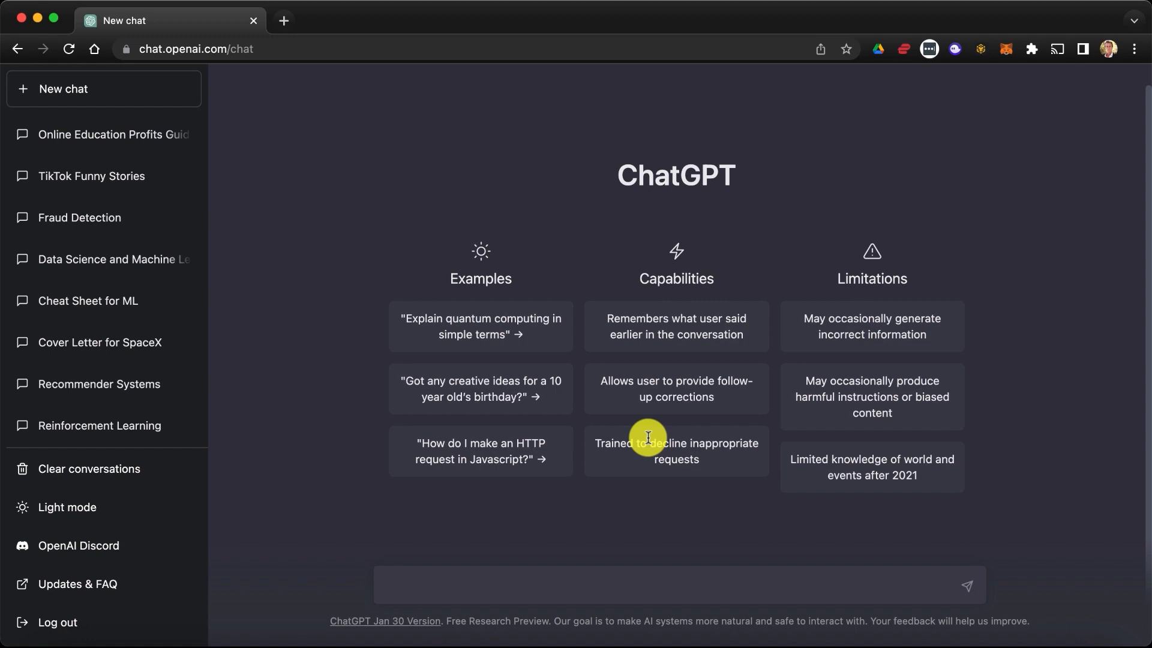
click(676, 586)
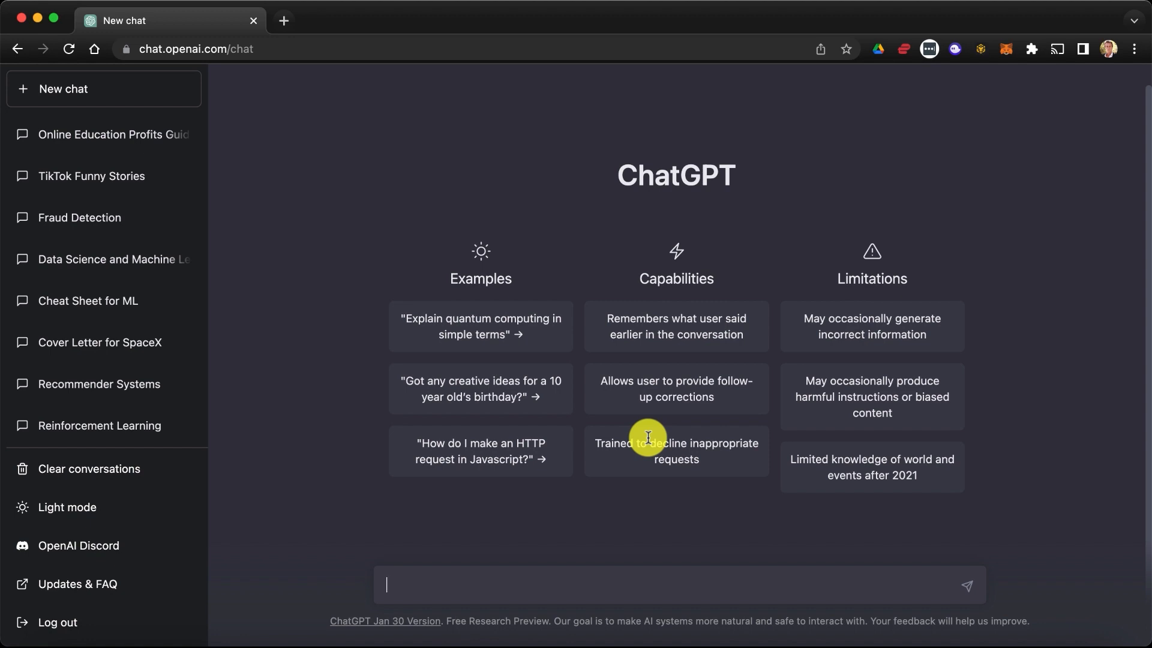
Step: Compose 'Hey, can you please give me the math proof 2^n + 2^n = 2^(n+1)' without sending
text(Hey, can you)
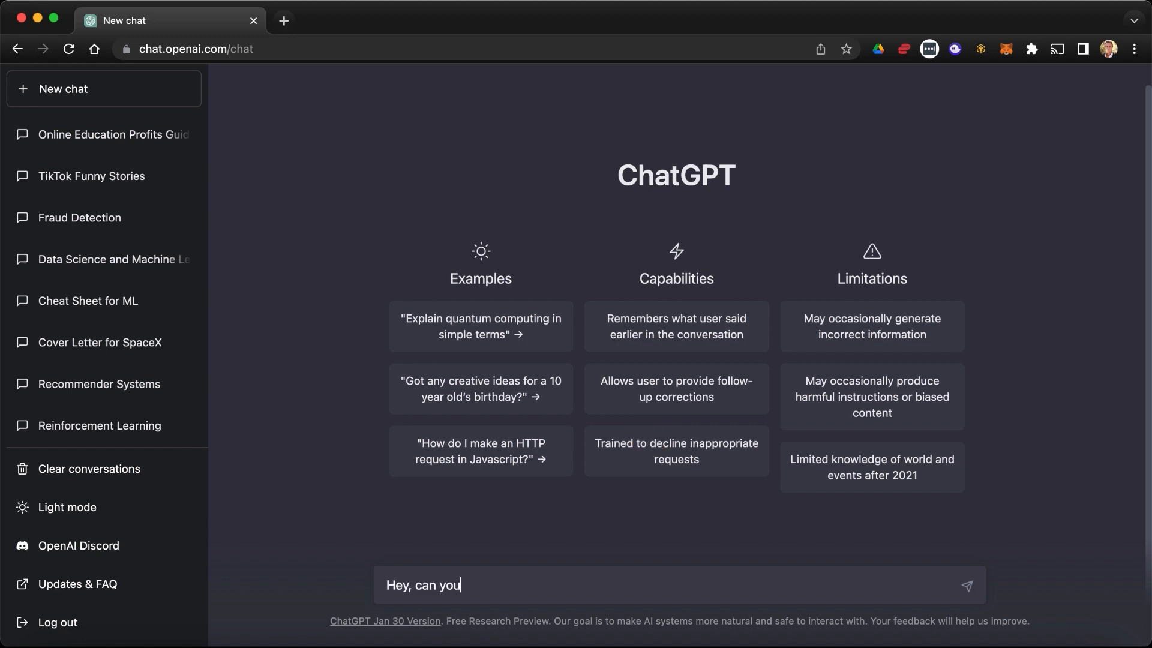
text(please give me)
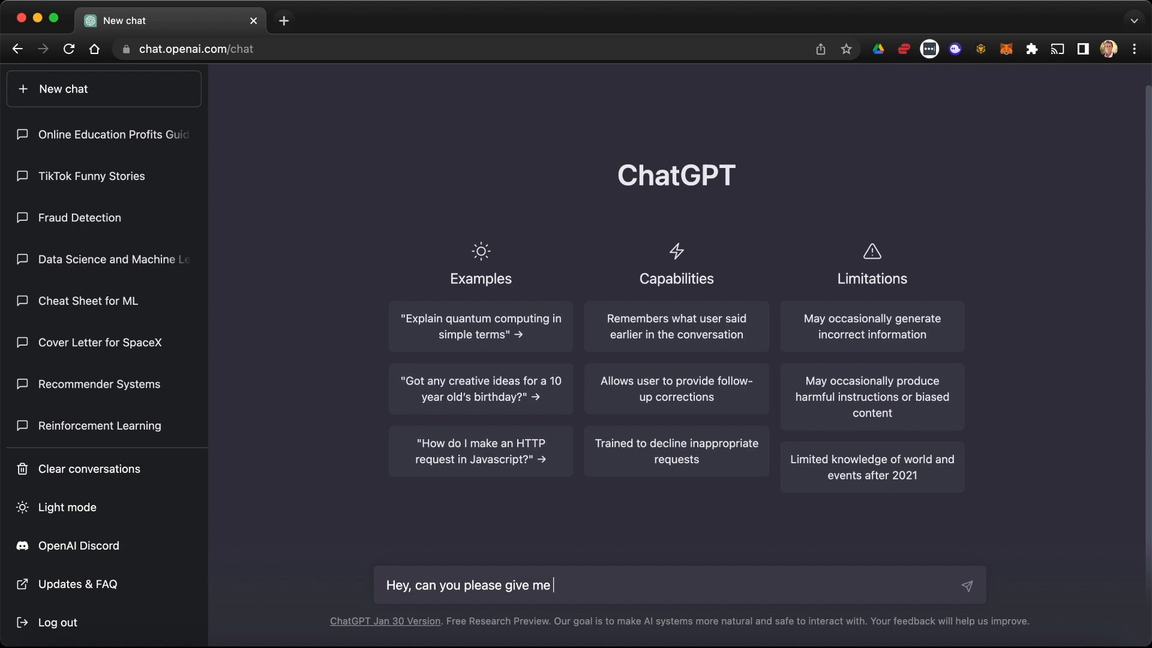
text(the math proof that for every integer n,)
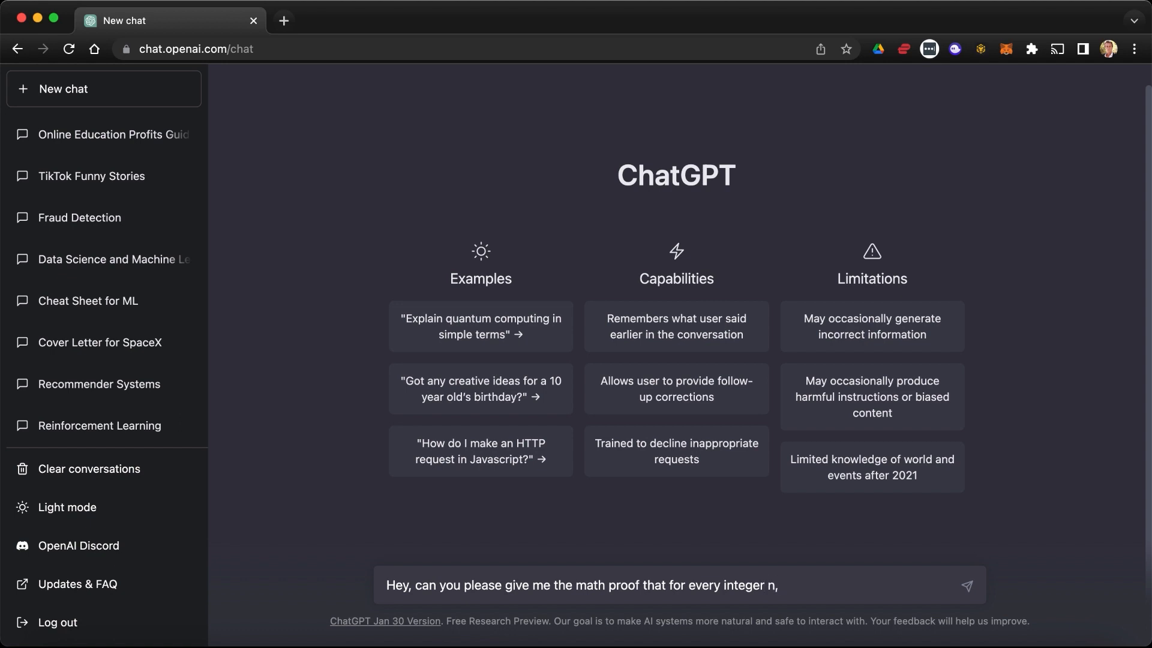
text(2^n + 2^n =)
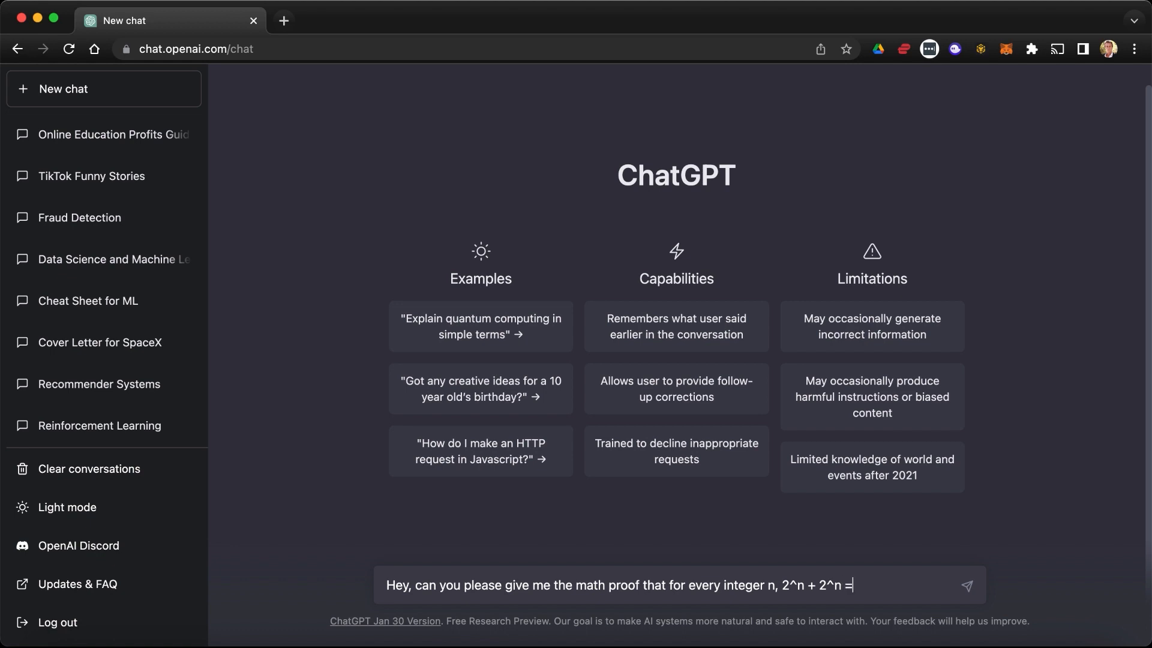
text(2^(n)
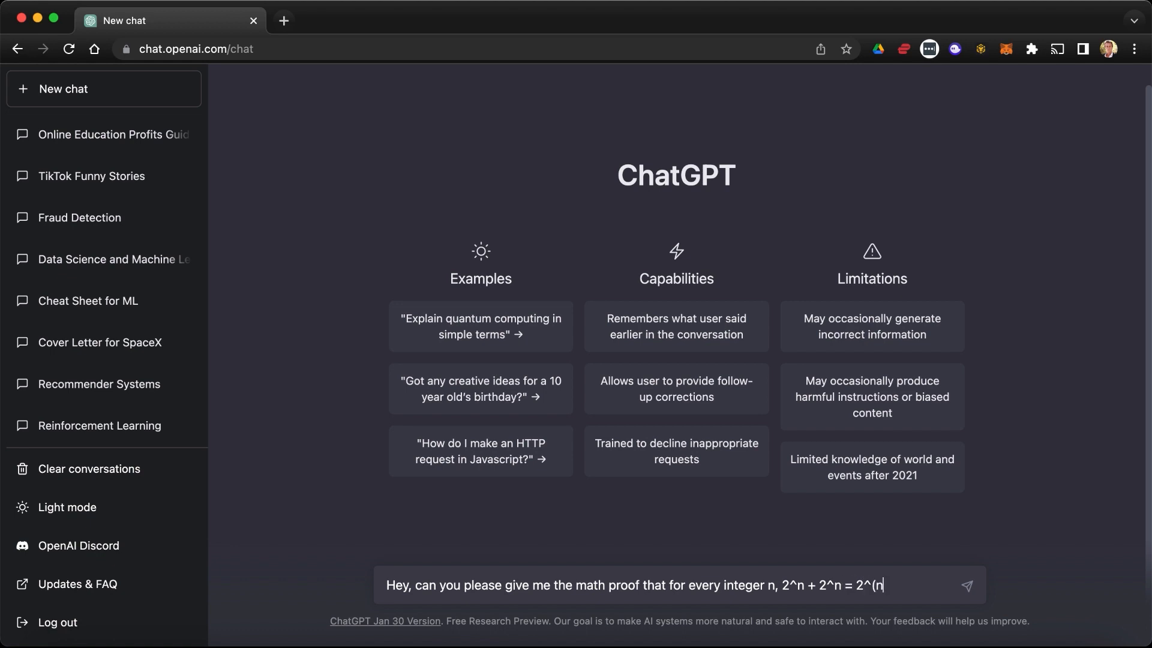
text(+1))
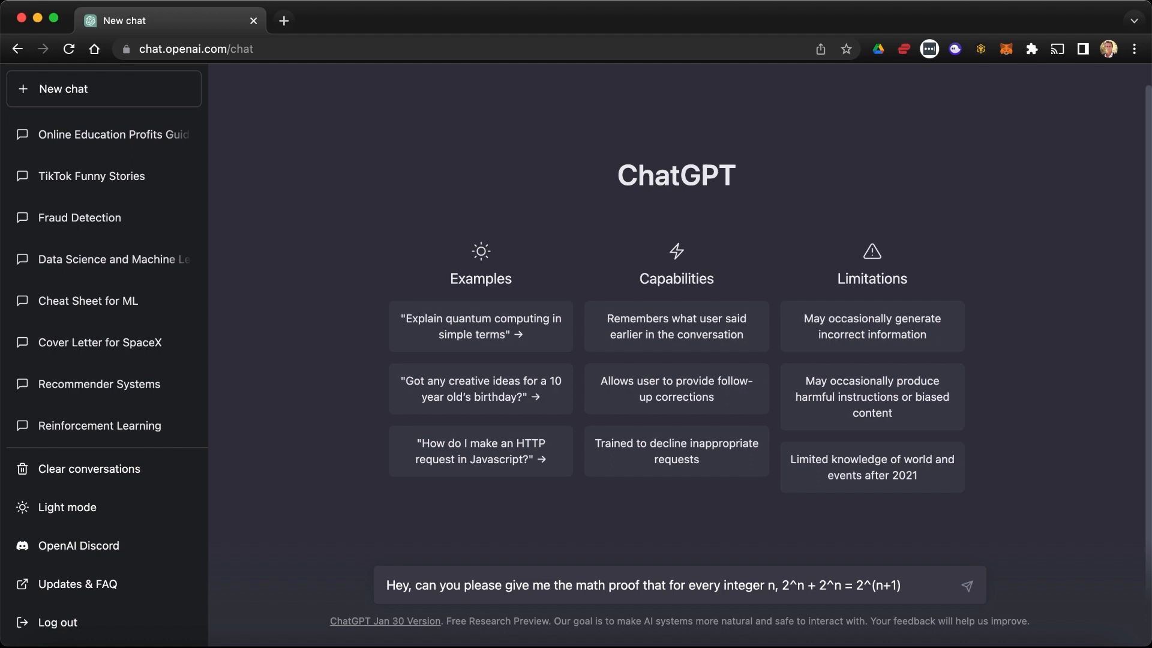
Step: Send the proof request and read ChatGPT's step-by-step derivation of the identity
click(966, 585)
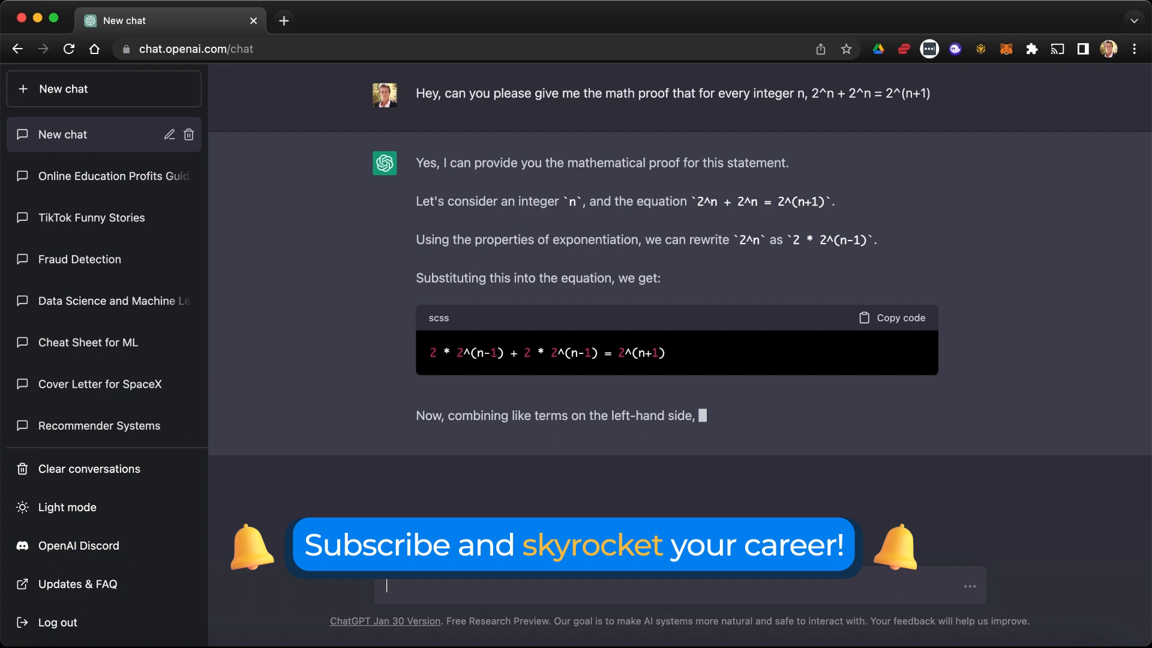
mouse_move(749, 573)
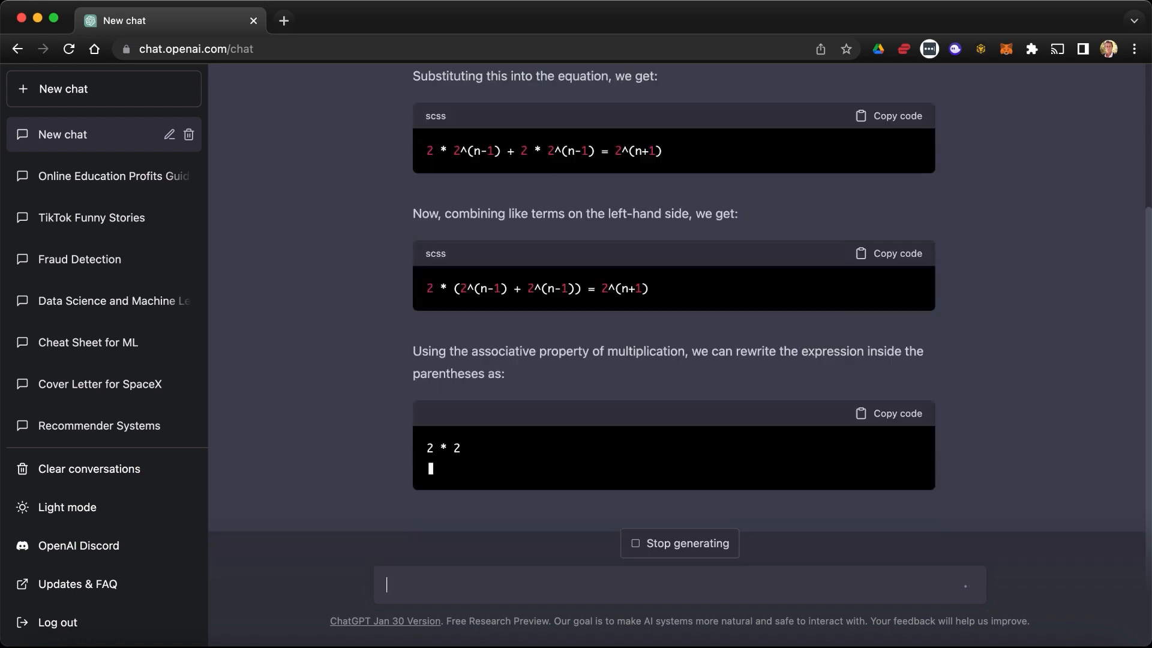
scroll(down, 3)
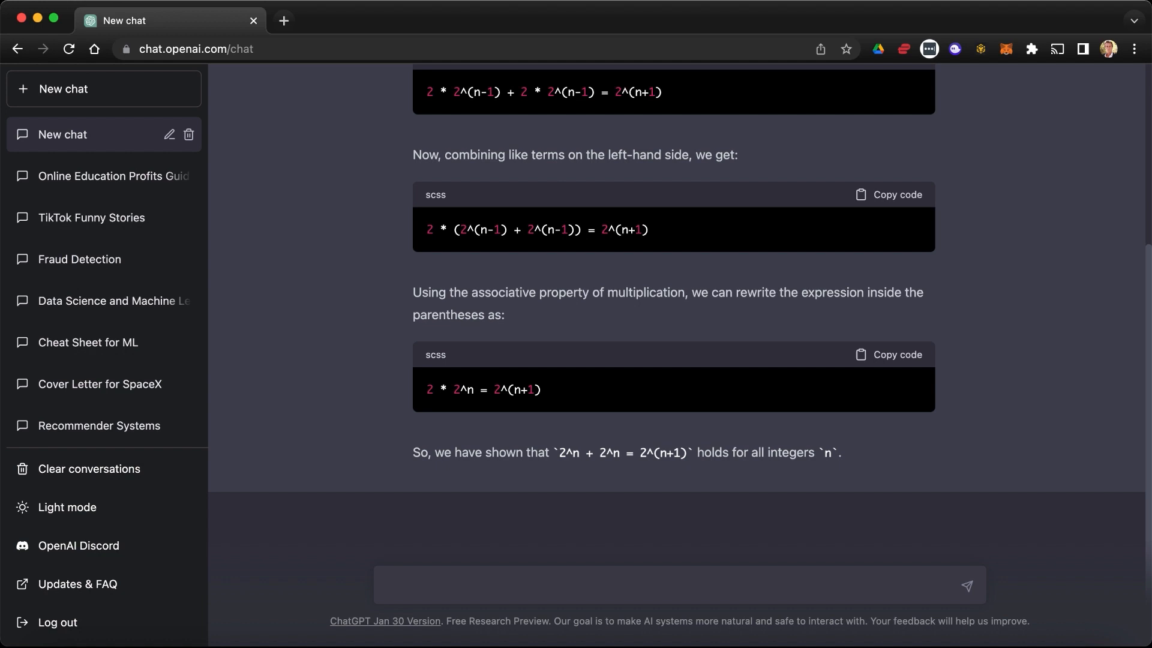
Step: Send the follow-up '2^n + 2^n = 2^1 * 2^n = 2^(n+1) is simpler no?' for ChatGPT's agreement
text(2)
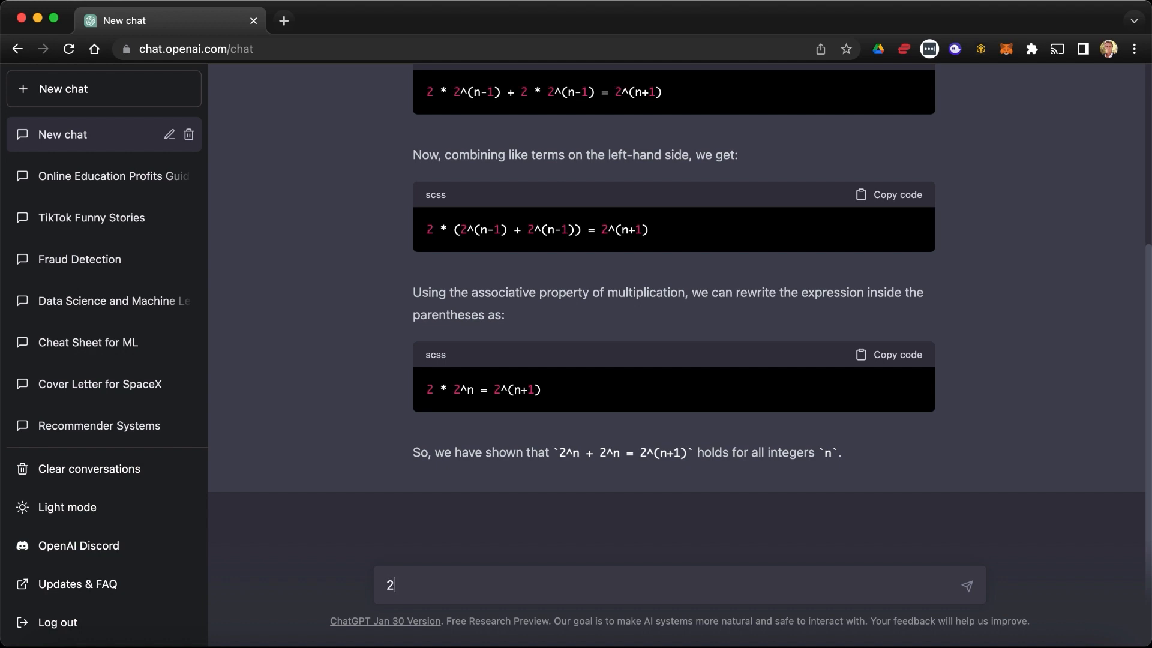
text(^n + 2^n = 2)
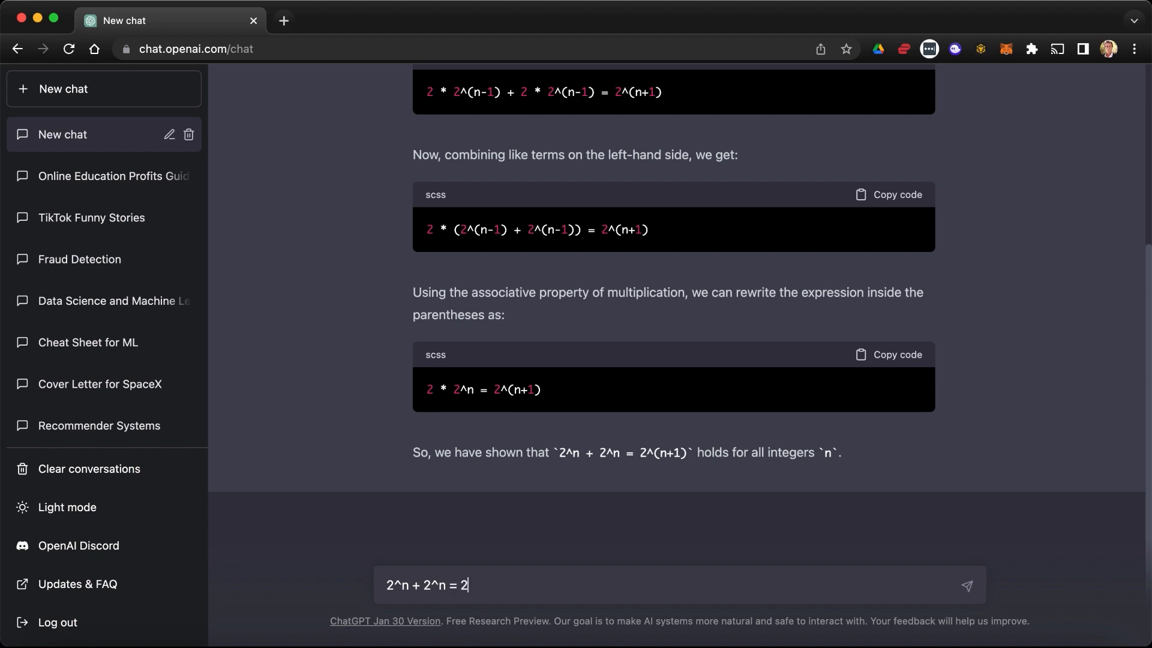
text(* 2)
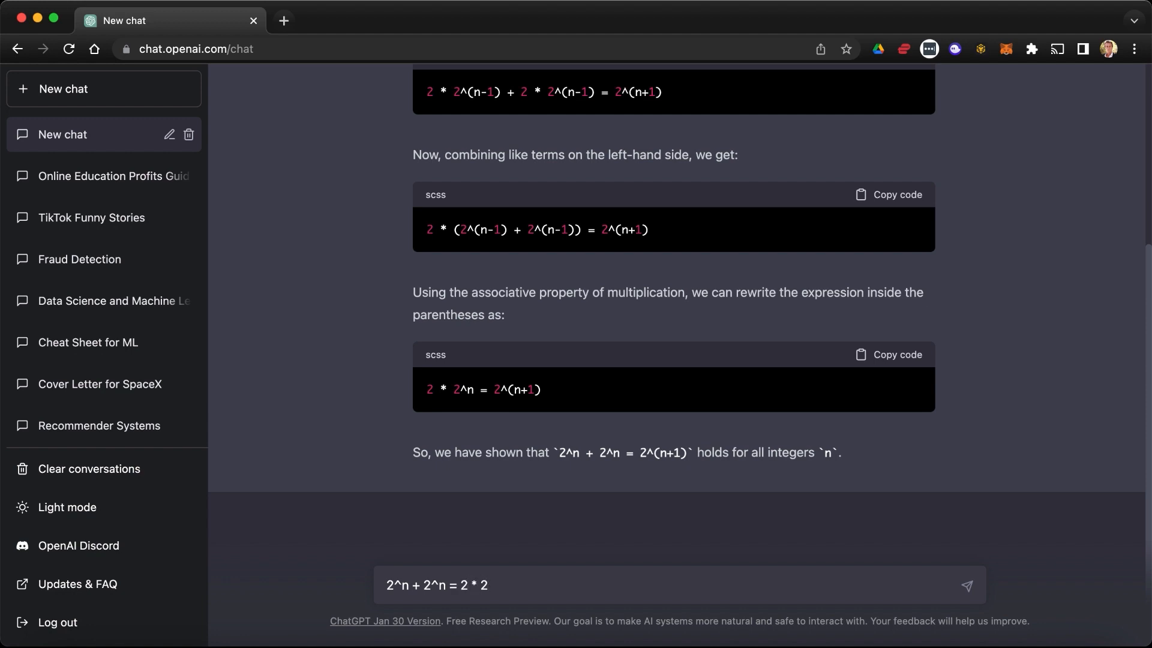
text(^n)
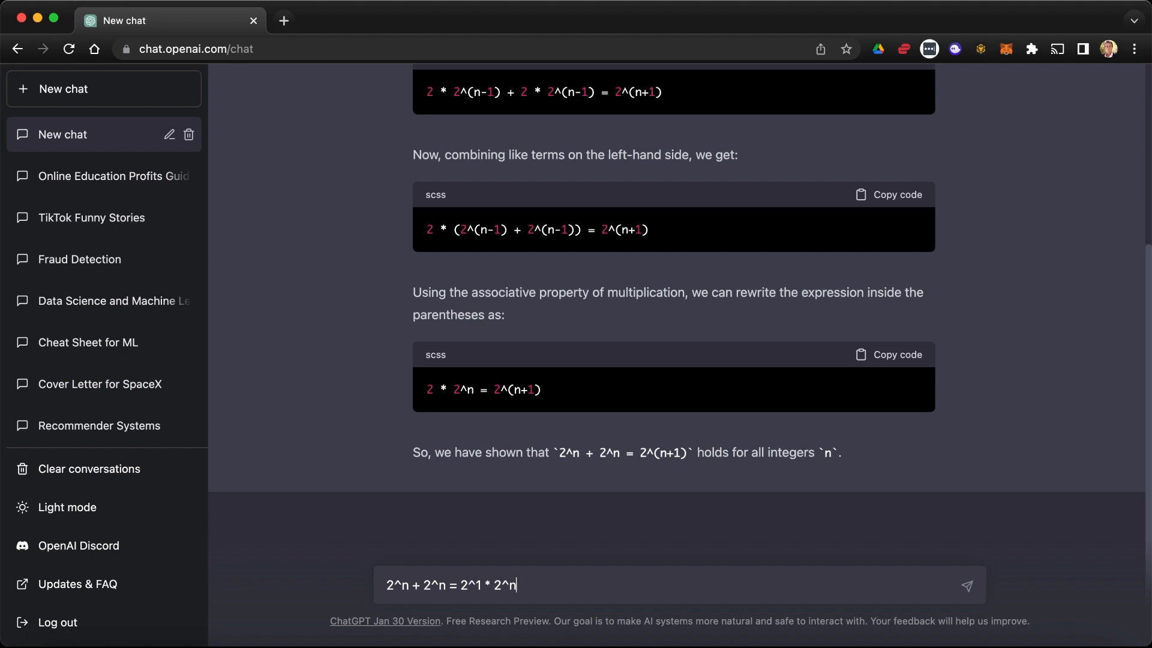
text(= 2)
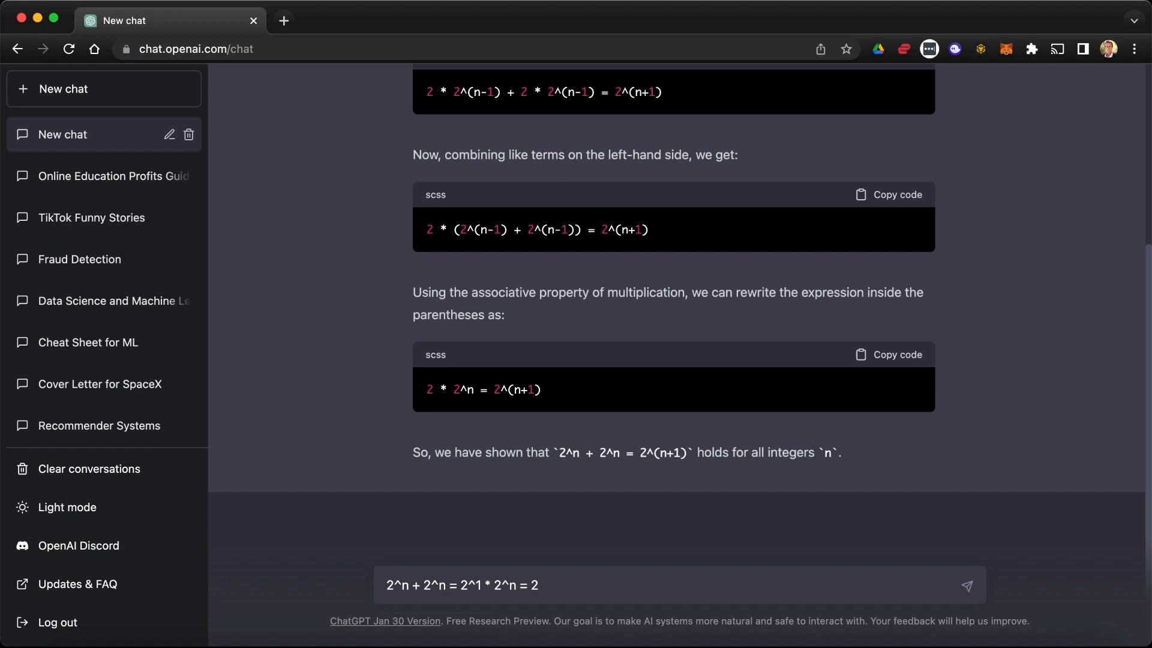
text(^(n+1)
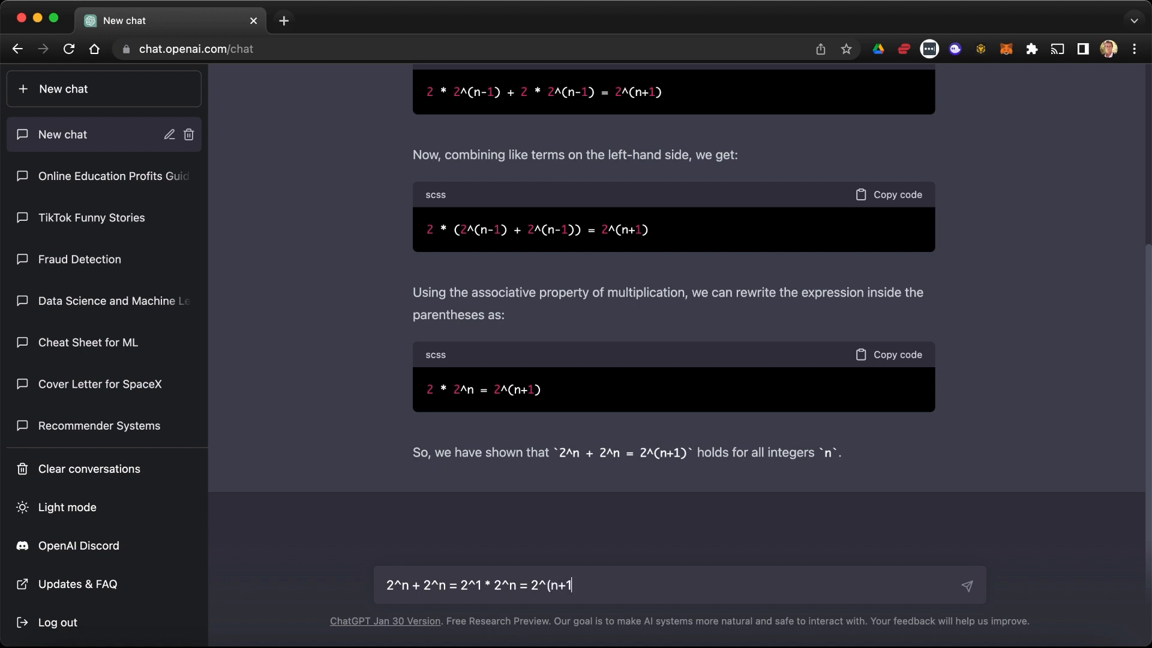
text(is)
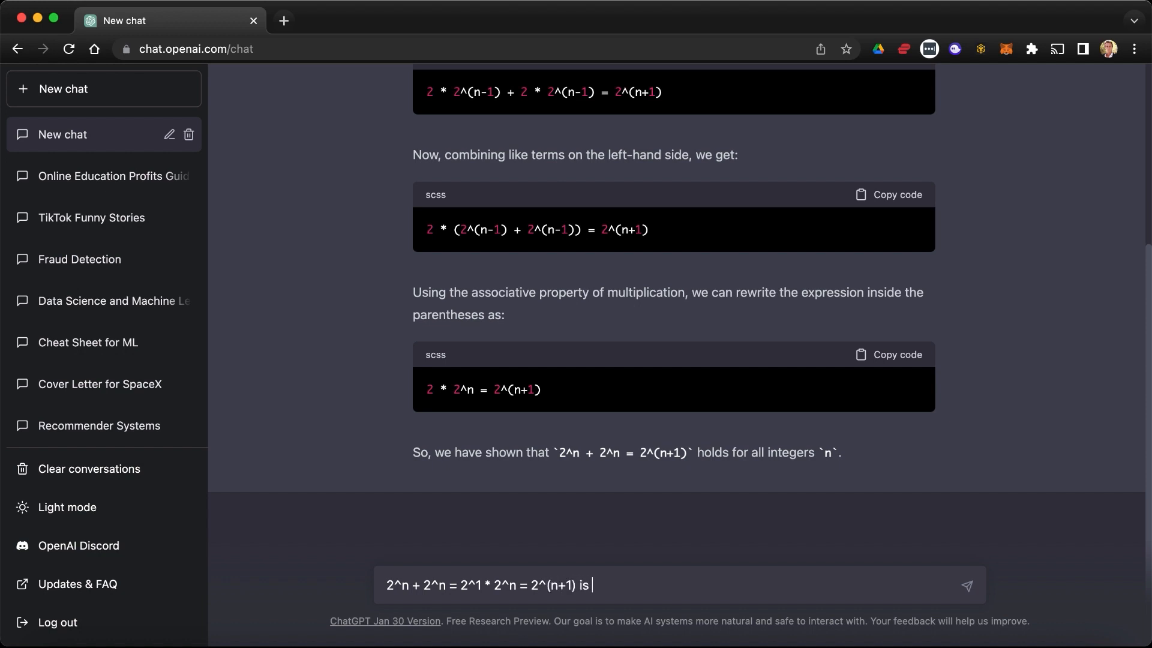
text(simpler no?)
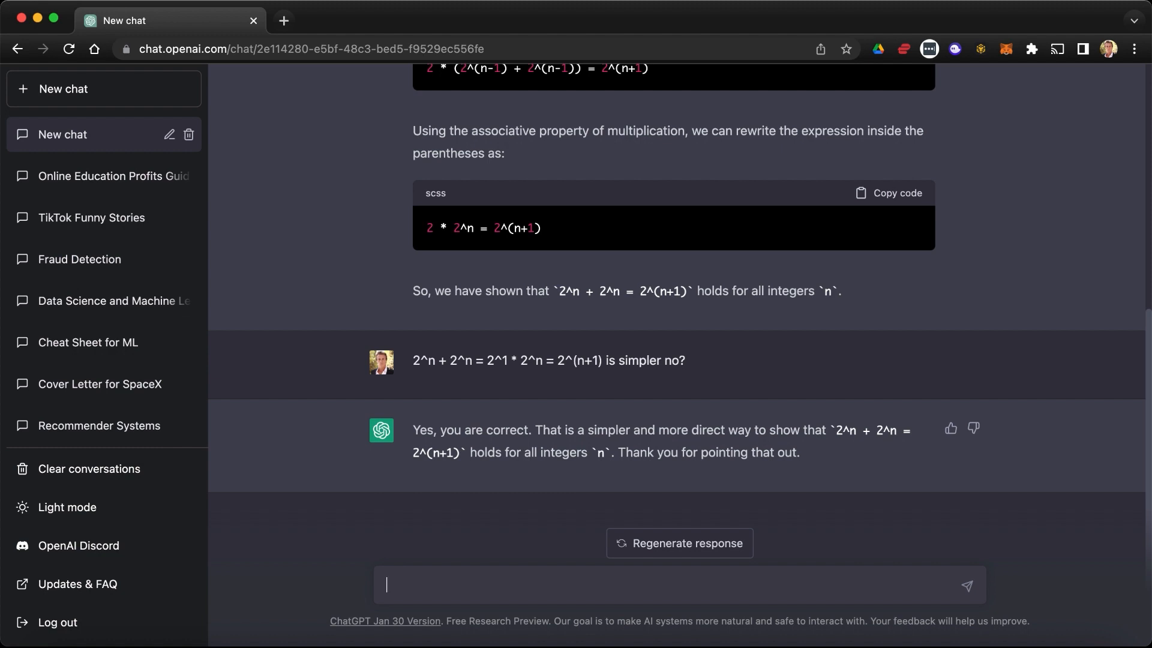
Step: Ask 'Now can you please explain to me gradient descent in machine learning?' and send it
text(You're welcome.)
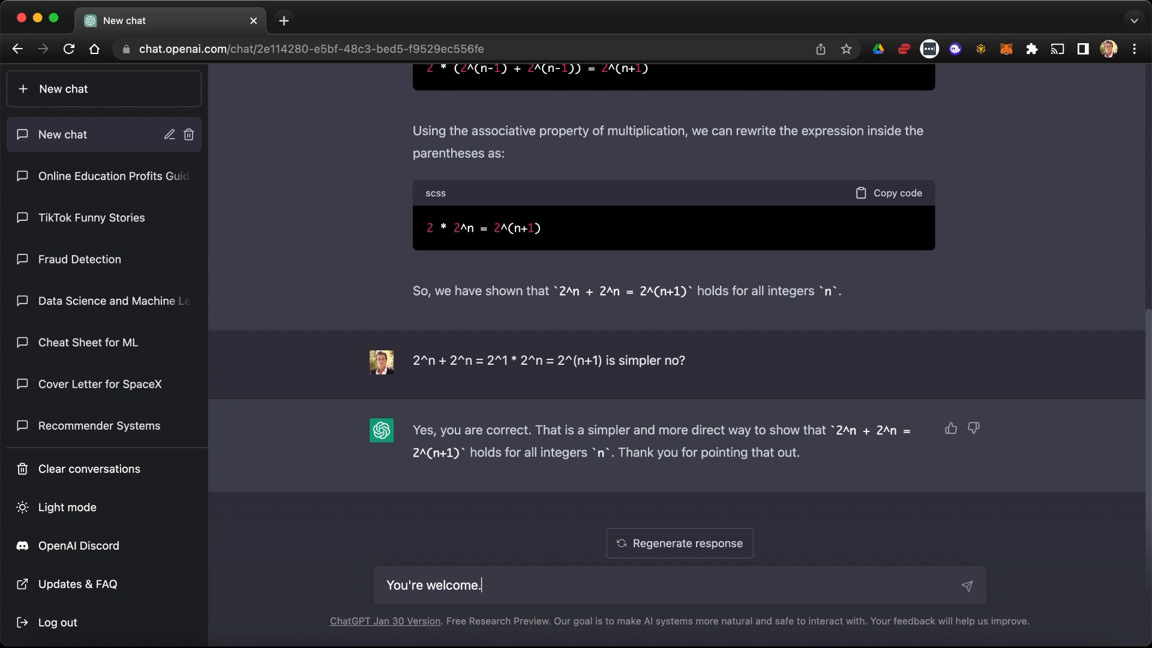
text(Now can you p)
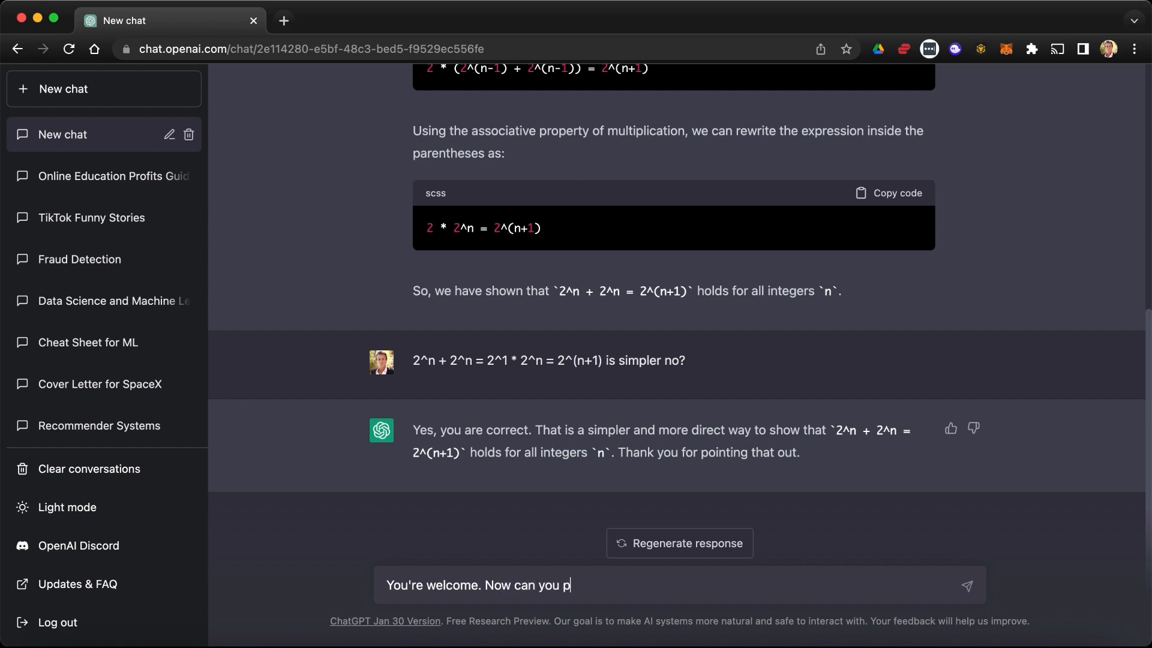
text(lease explain t)
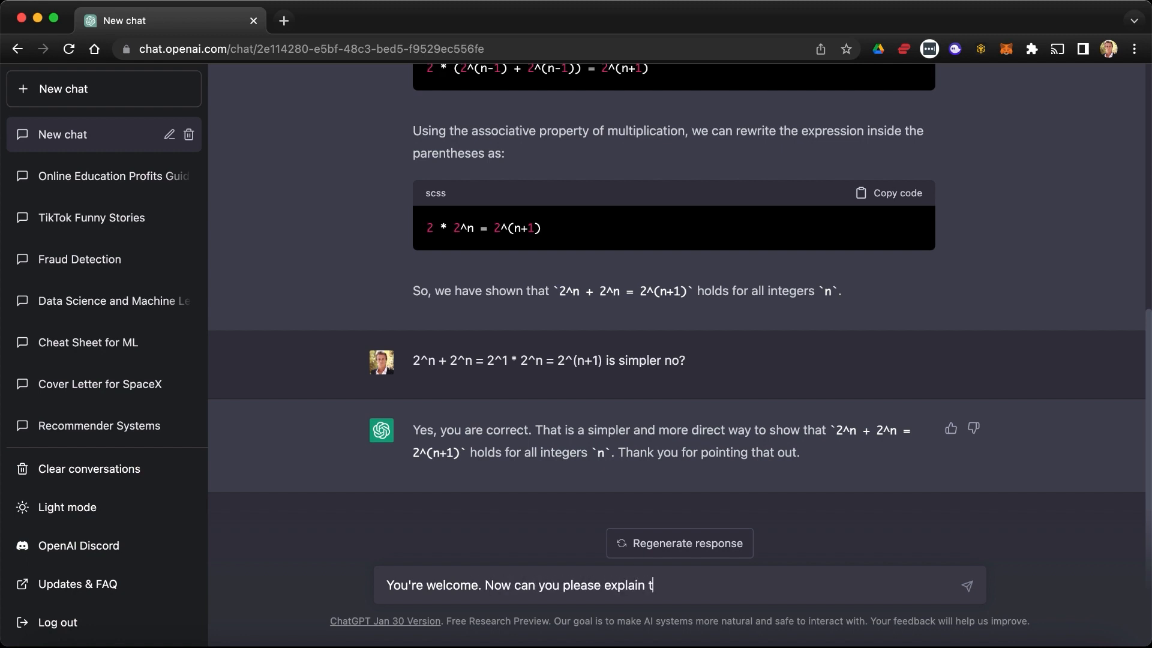
text(o me gradient)
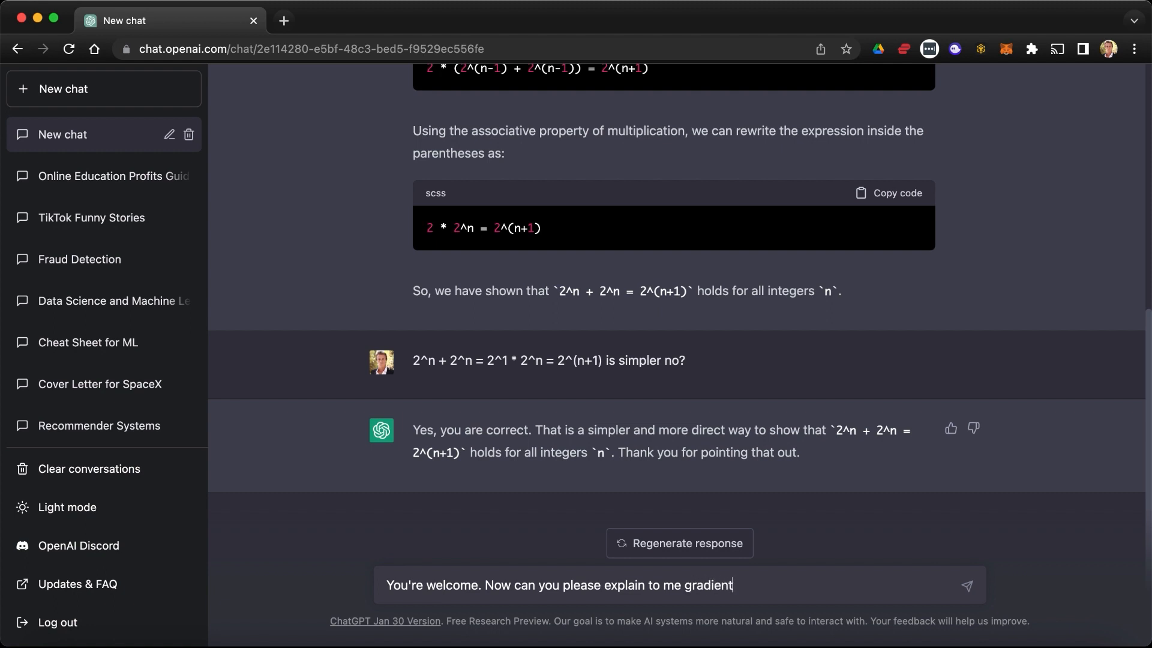
text(descent in)
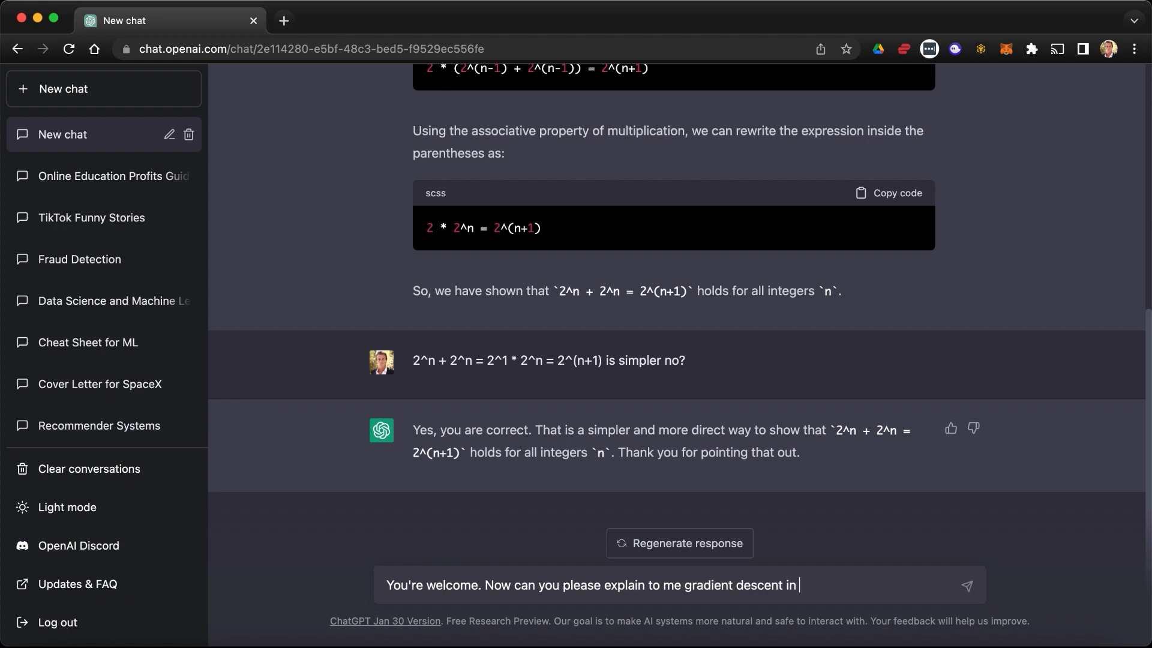
text(machine learning?)
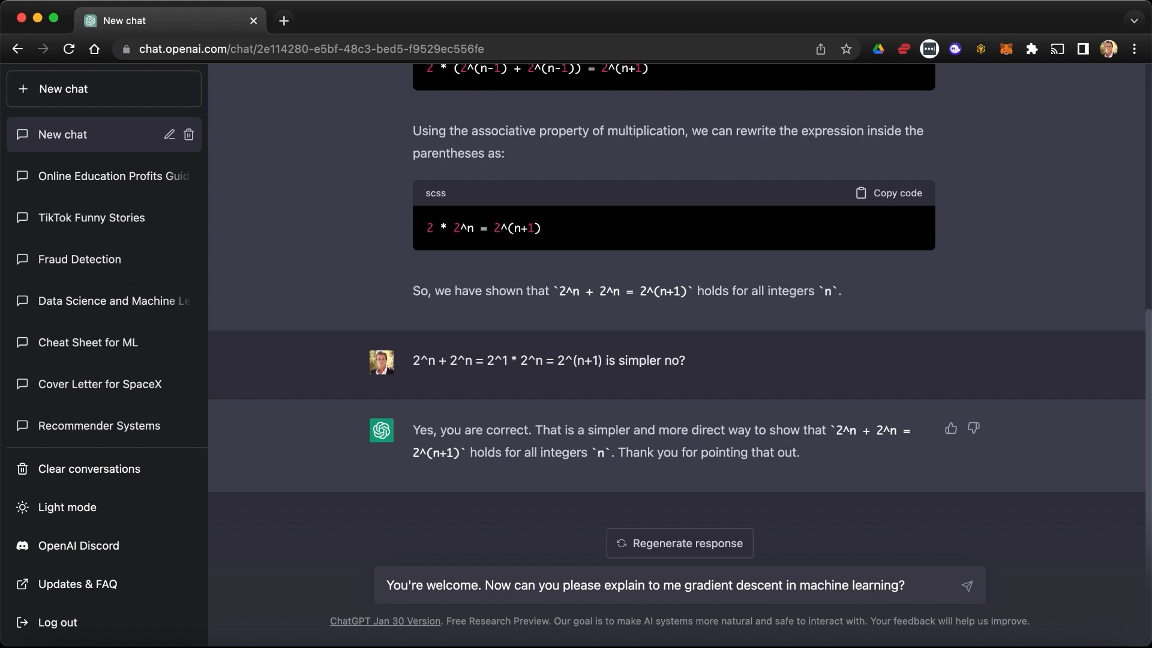
click(966, 586)
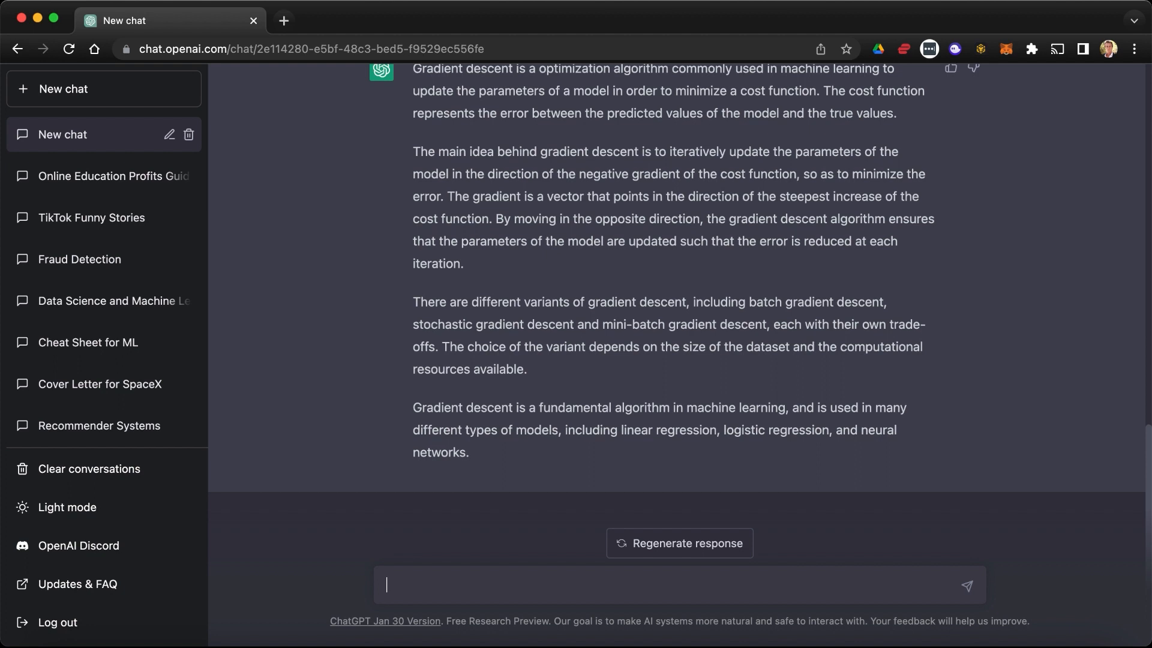
Step: Send a follow-up starting 'Thanks but' asking for the math of gradient descent
text(Thanks but can you give m)
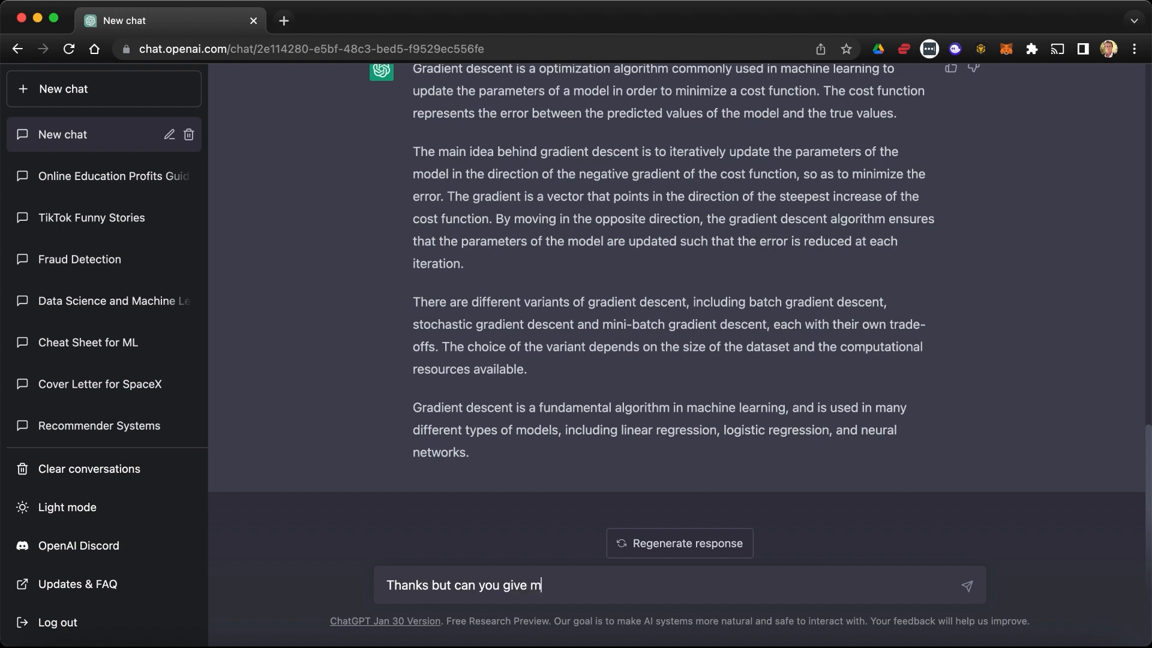
text(e the math of)
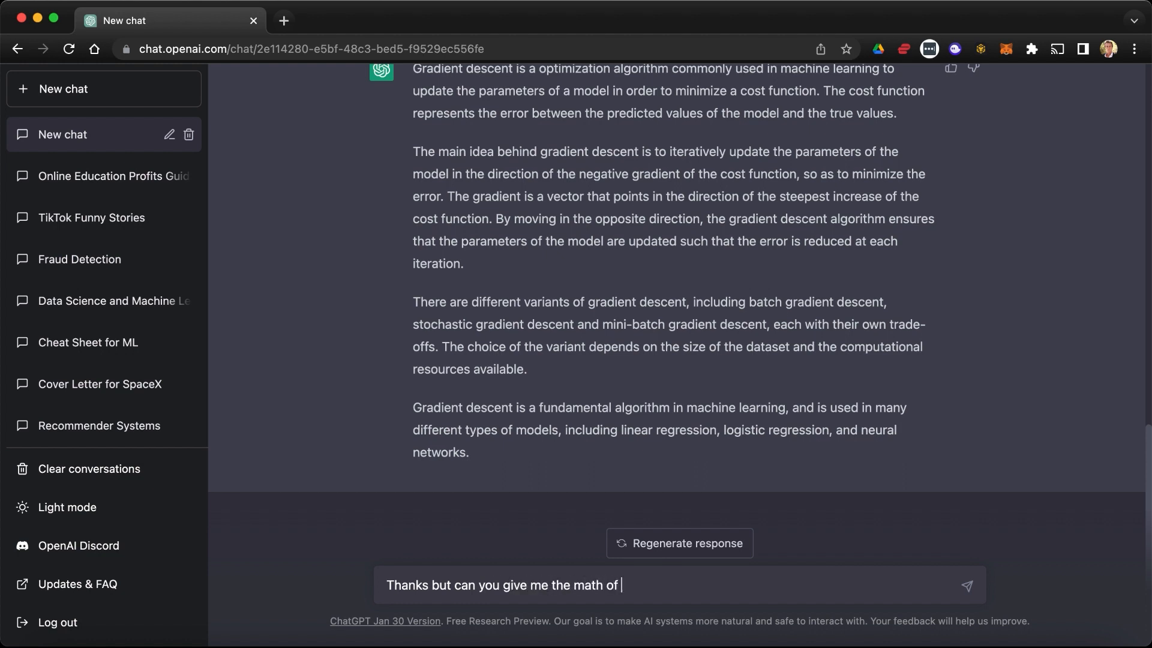
text(gradient des)
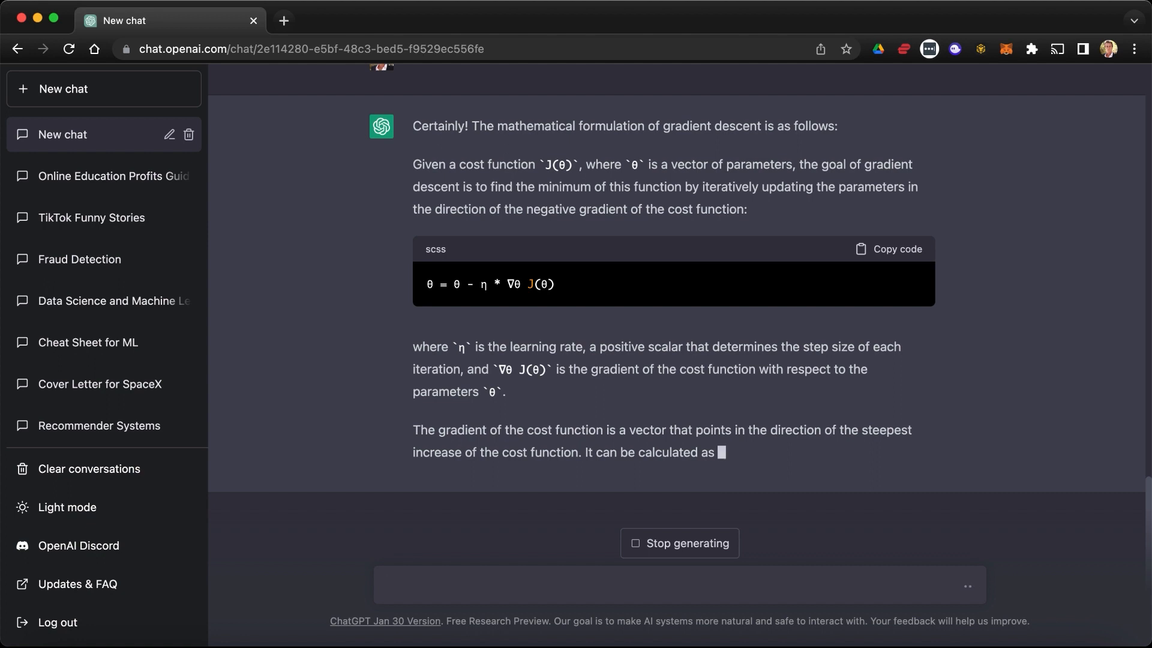
Step: Read through the completed formulation with the gradient vector and stopping condition, returning to the input box
scroll(down, 3)
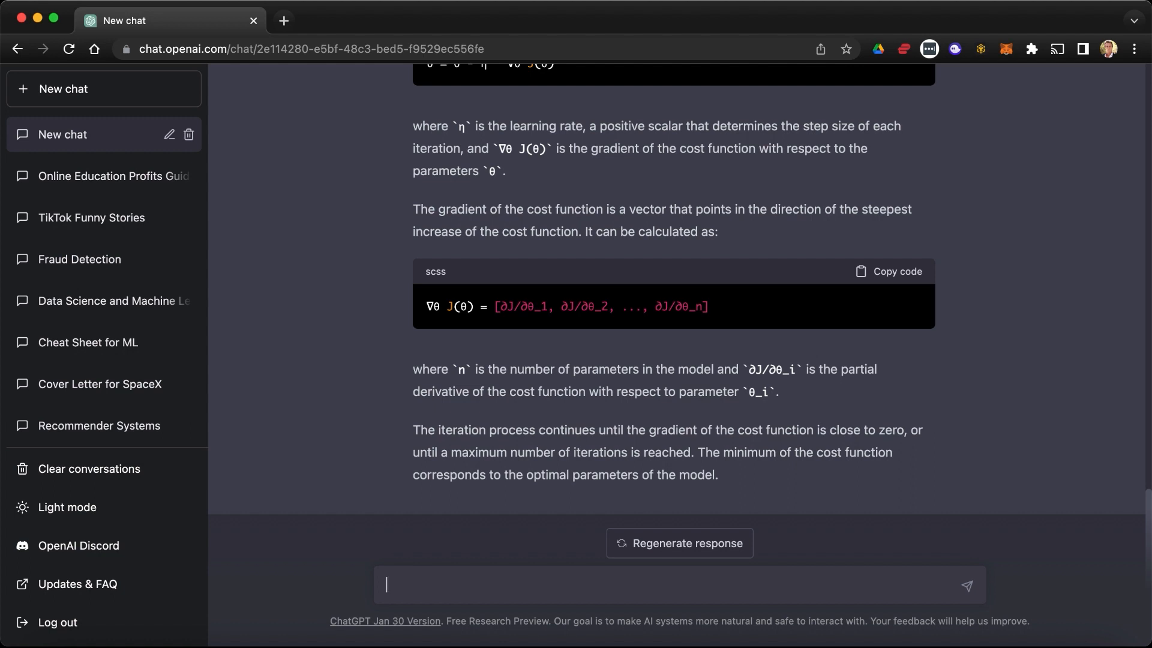
mouse_move(592, 306)
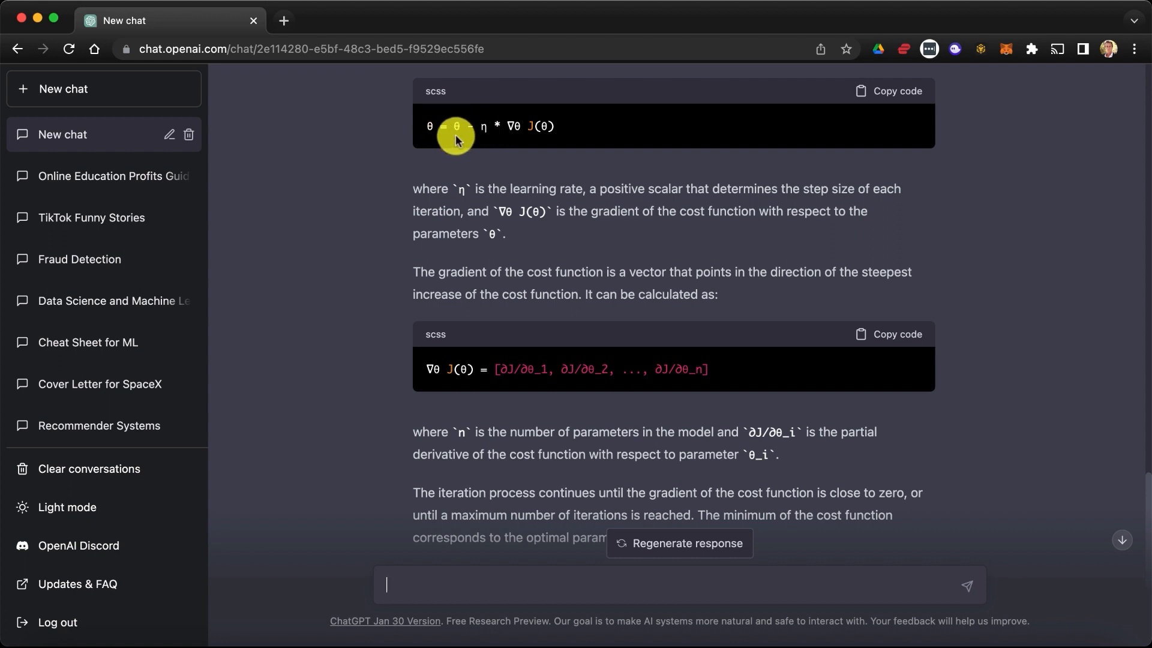
mouse_move(551, 122)
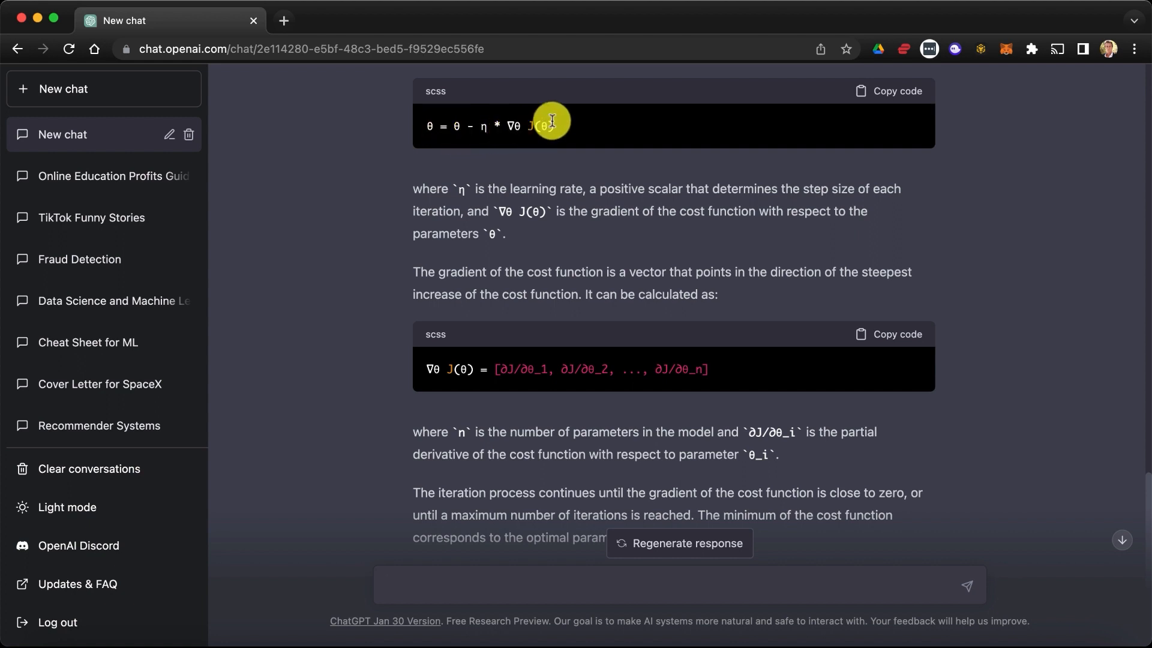
mouse_move(422, 366)
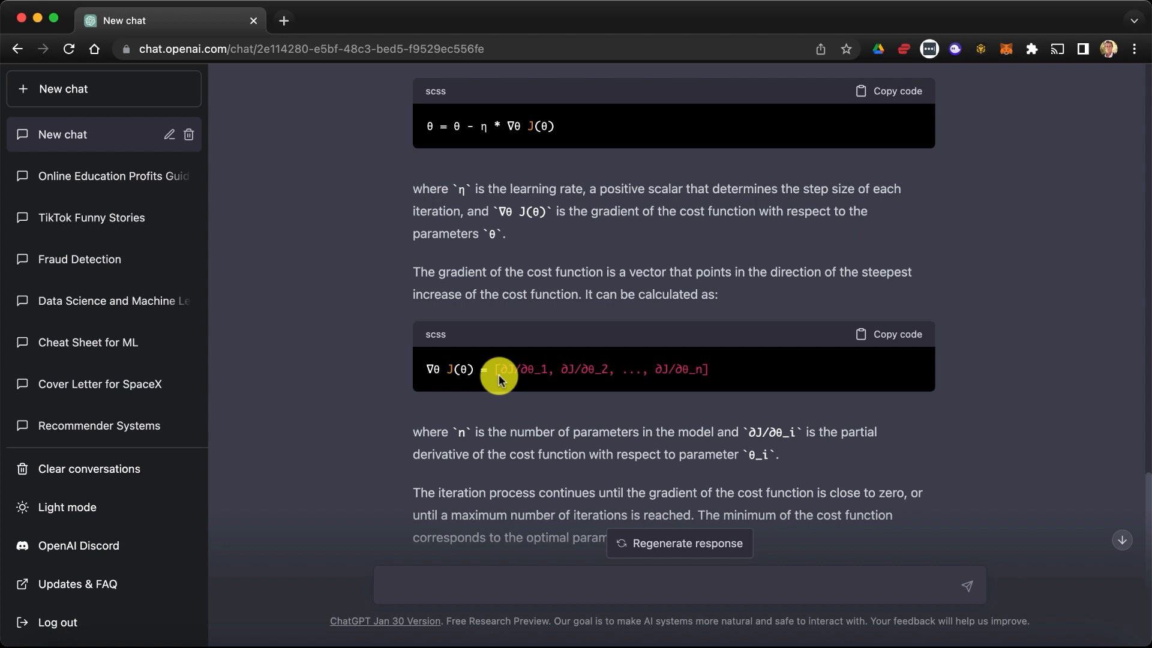
mouse_move(644, 379)
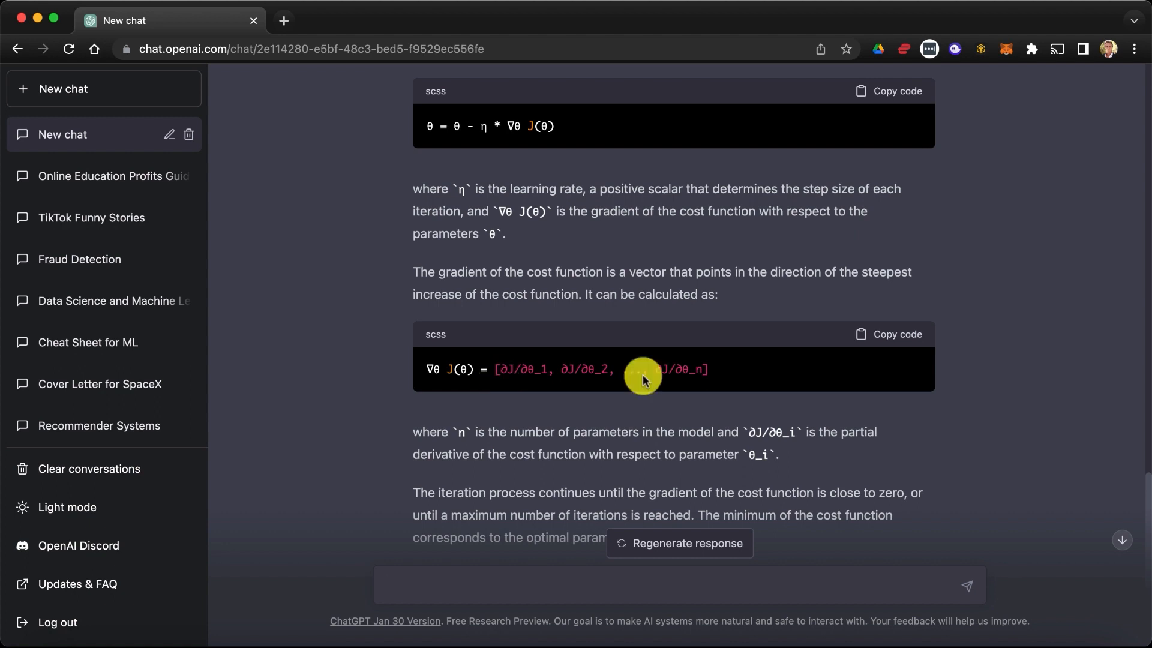
scroll(down, 3)
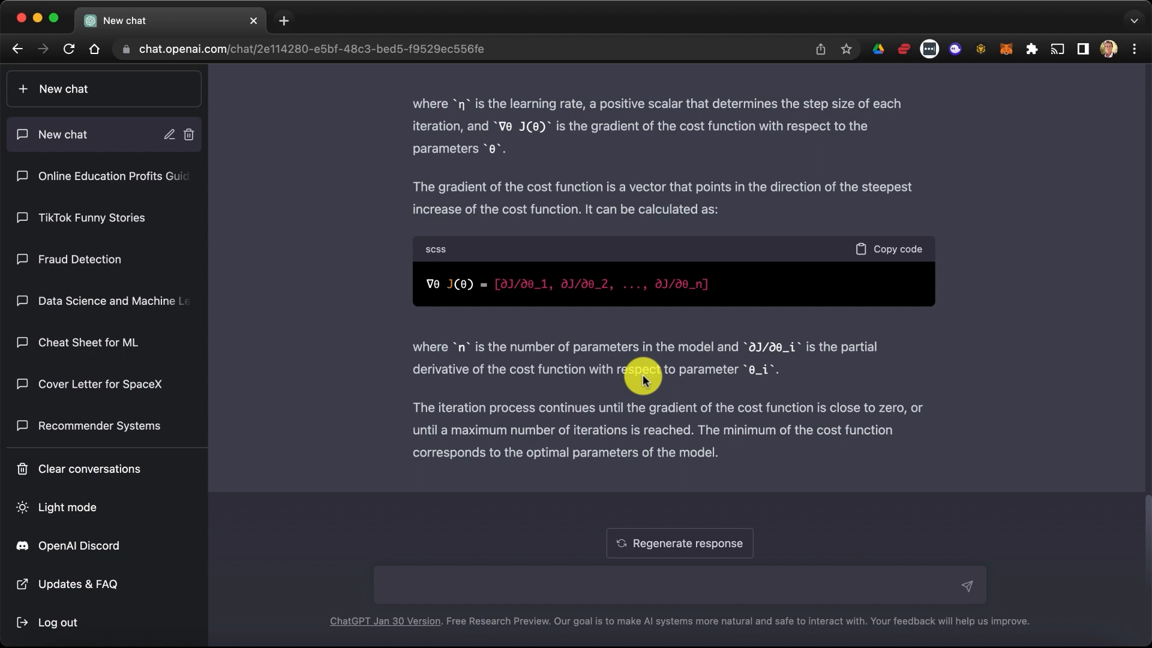
click(661, 585)
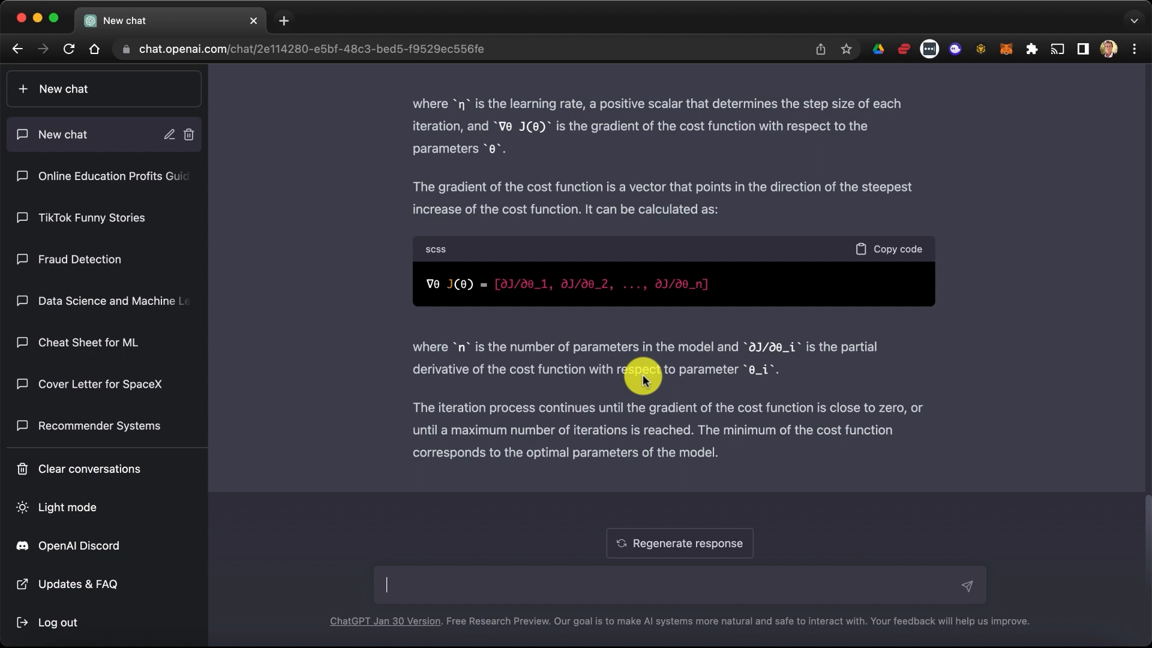